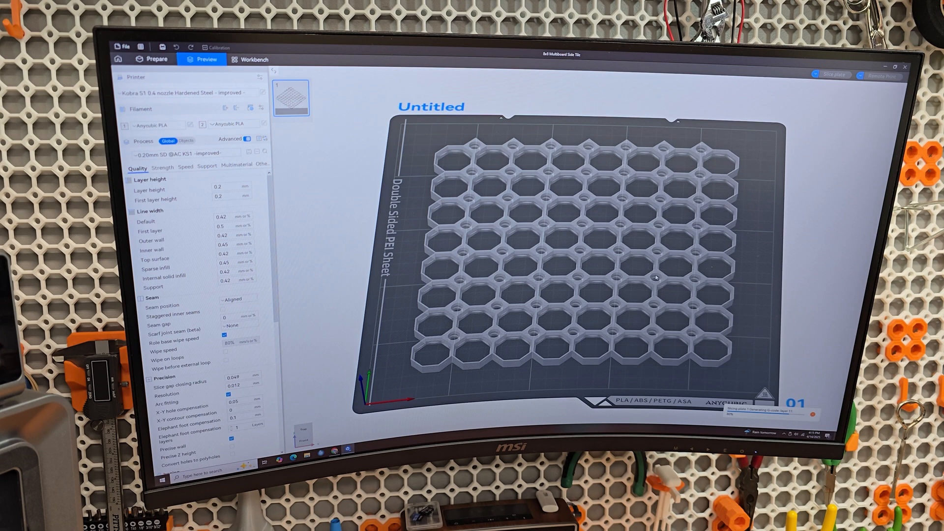
mouse_move(235, 124)
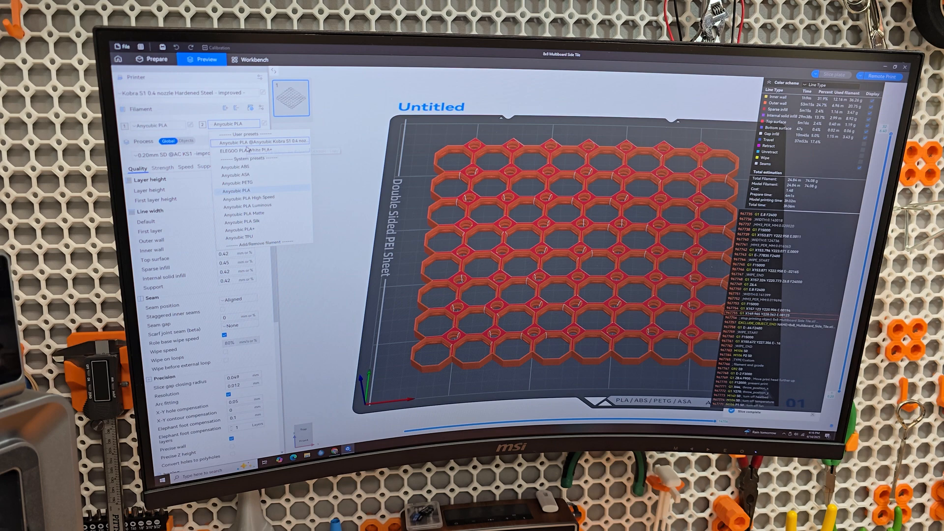
Set filament 2 to an ELEGOO PLA preset.
click(250, 150)
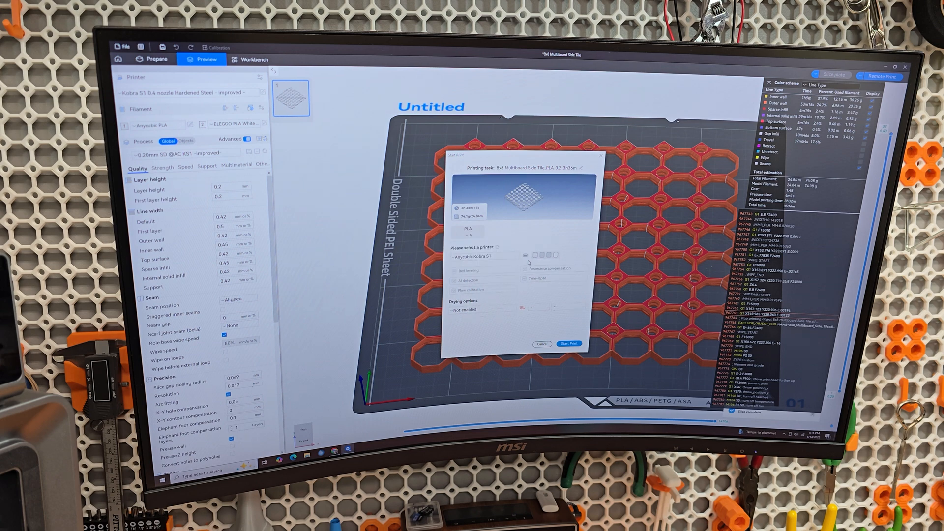
Target the Anycubic Kobra S1 and start the print upload.
click(483, 255)
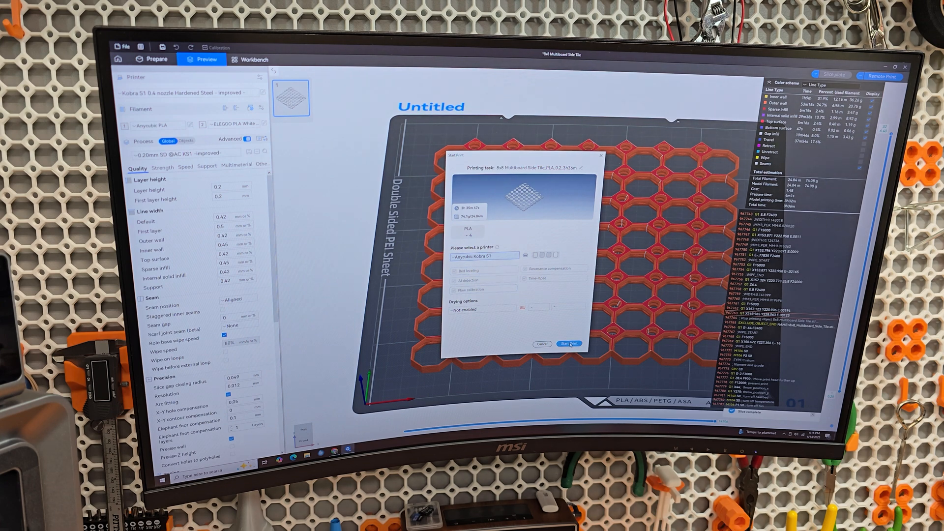
click(569, 343)
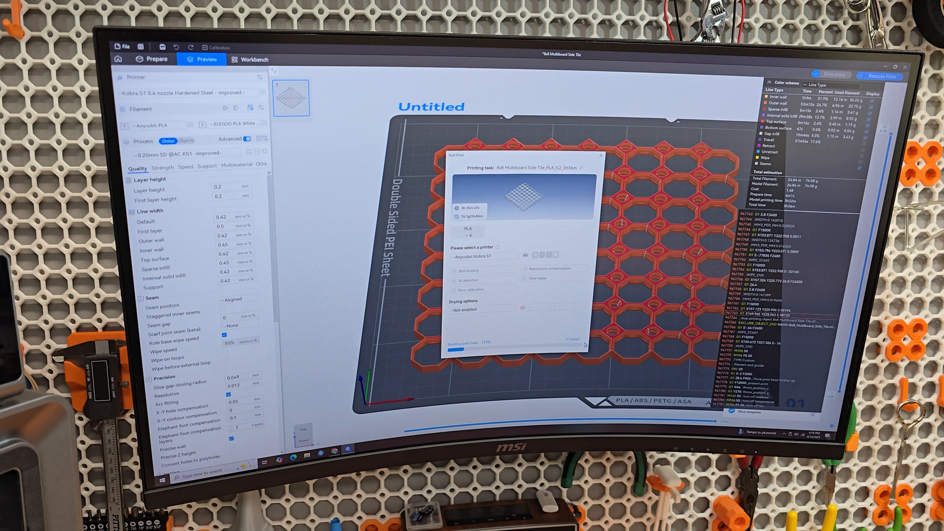